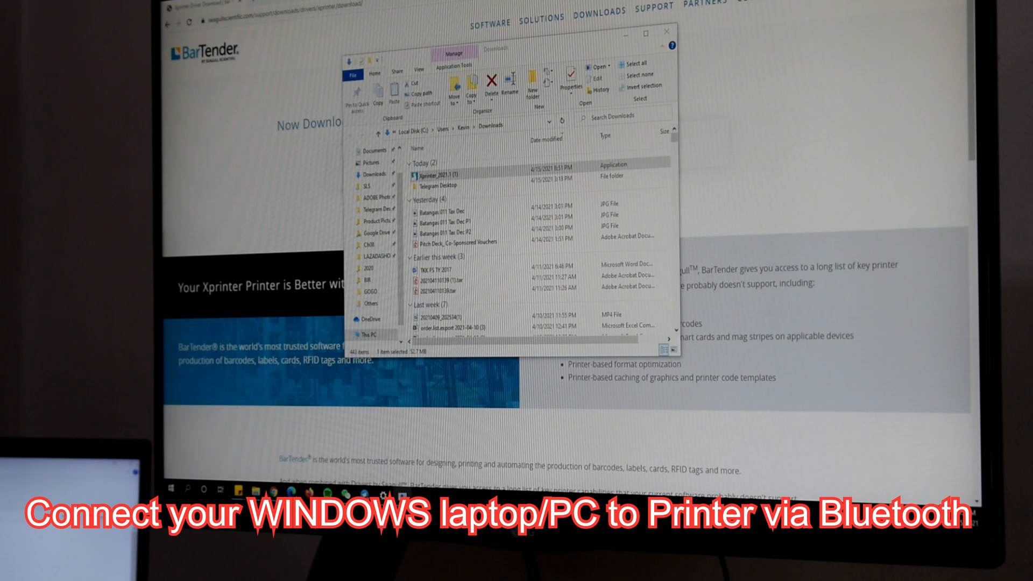
Unpack the Xprinter driver package from Downloads, accepting the license, and launch the Driver Wizard.
double_click(441, 174)
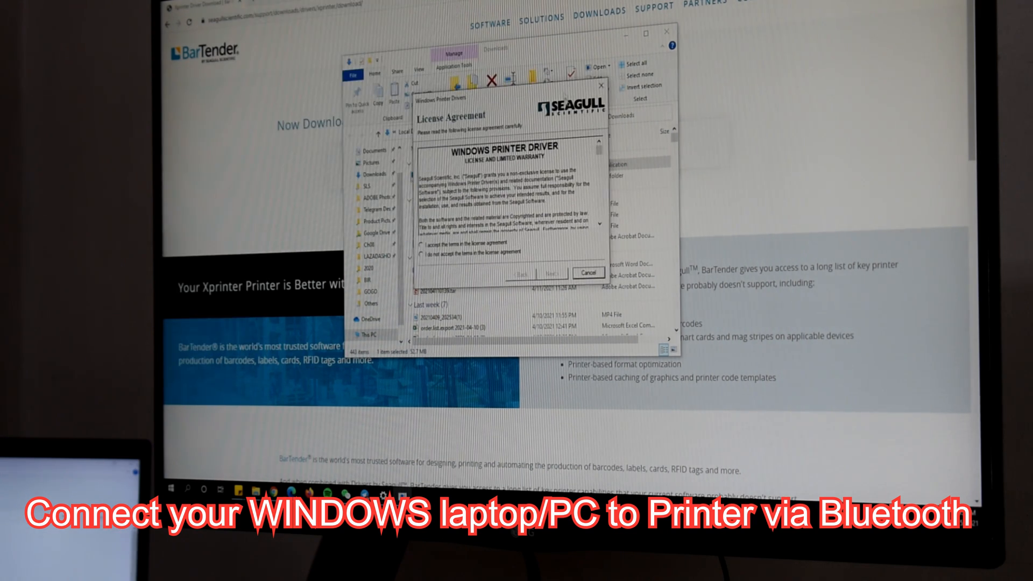
click(552, 273)
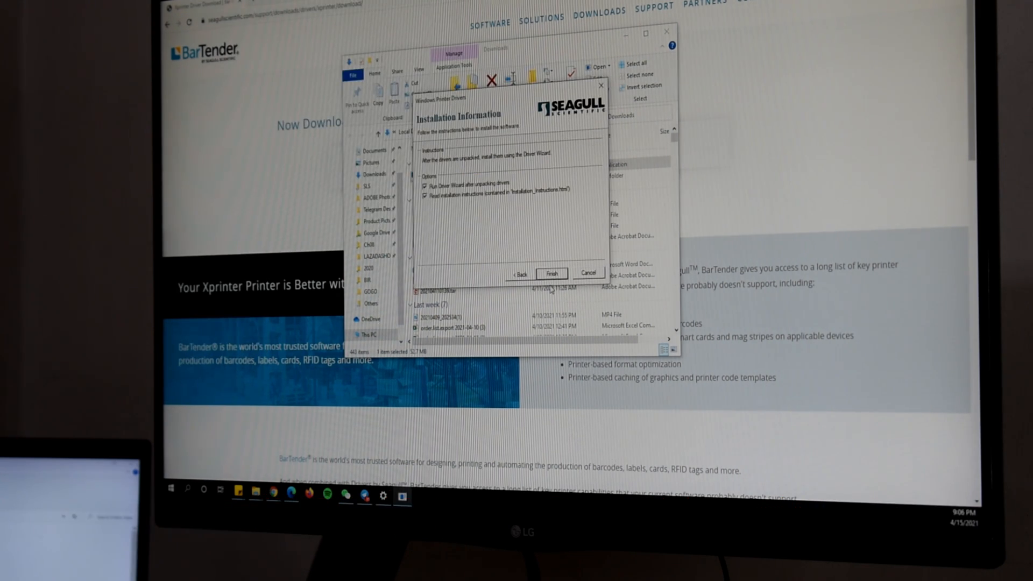
click(551, 273)
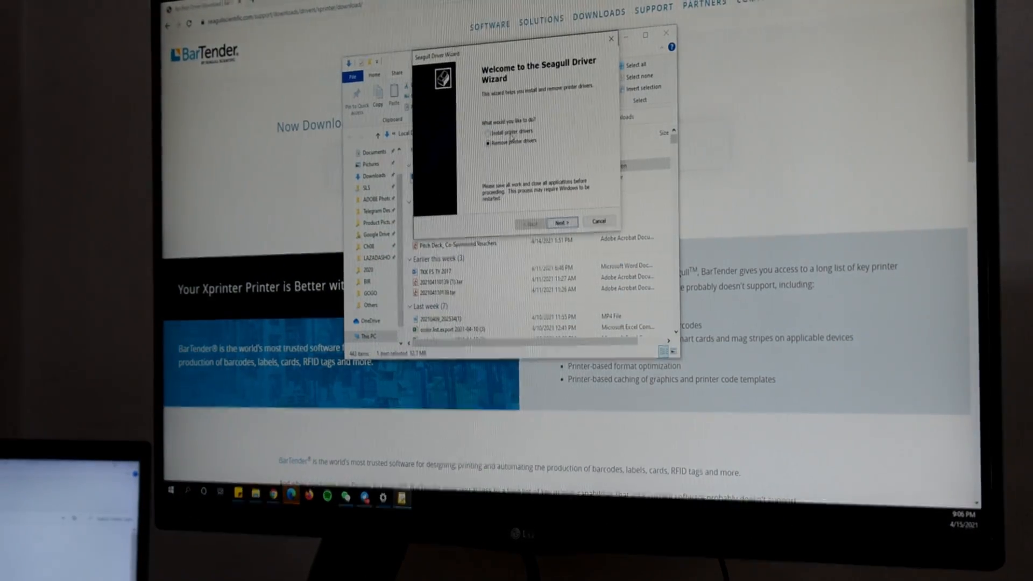
Begin driver installation over Bluetooth and pair a new device with passcode 0000.
click(561, 223)
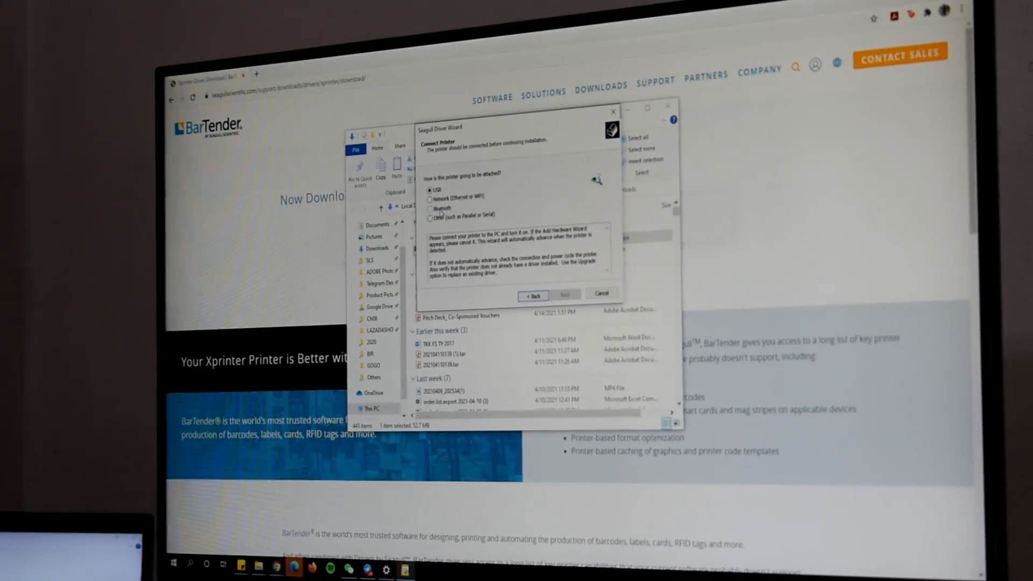
click(432, 208)
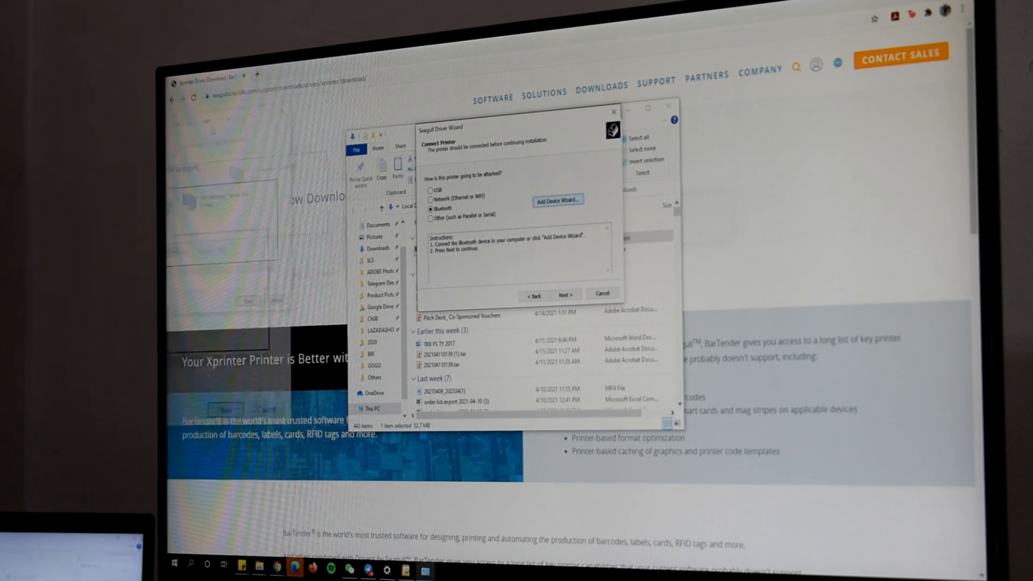
click(557, 199)
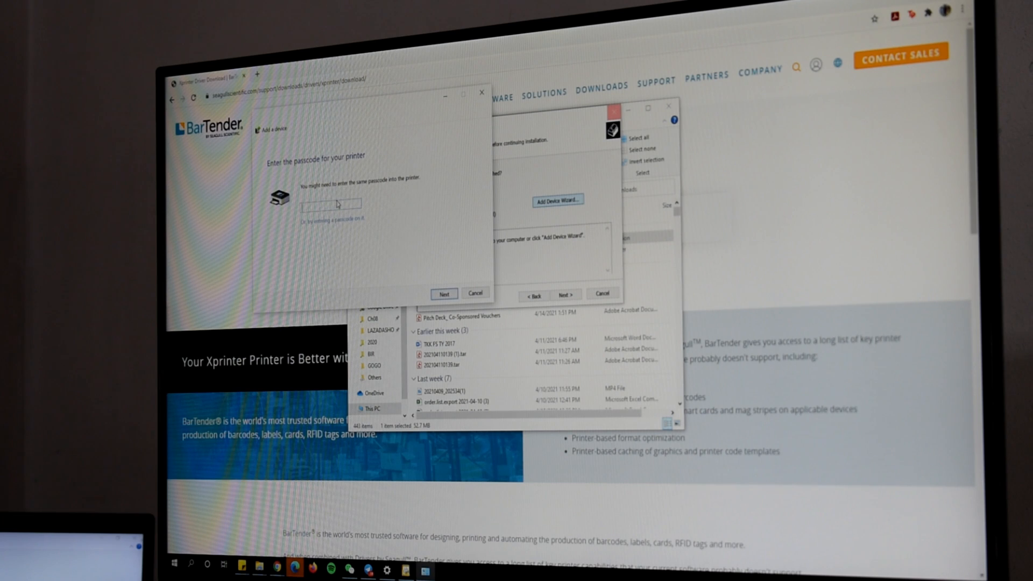
text(0000)
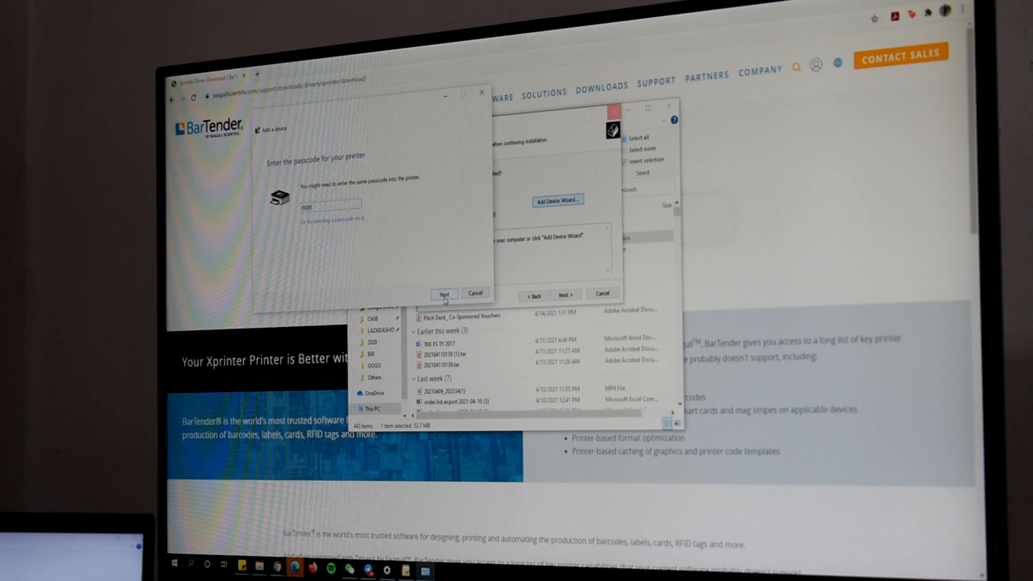
click(443, 294)
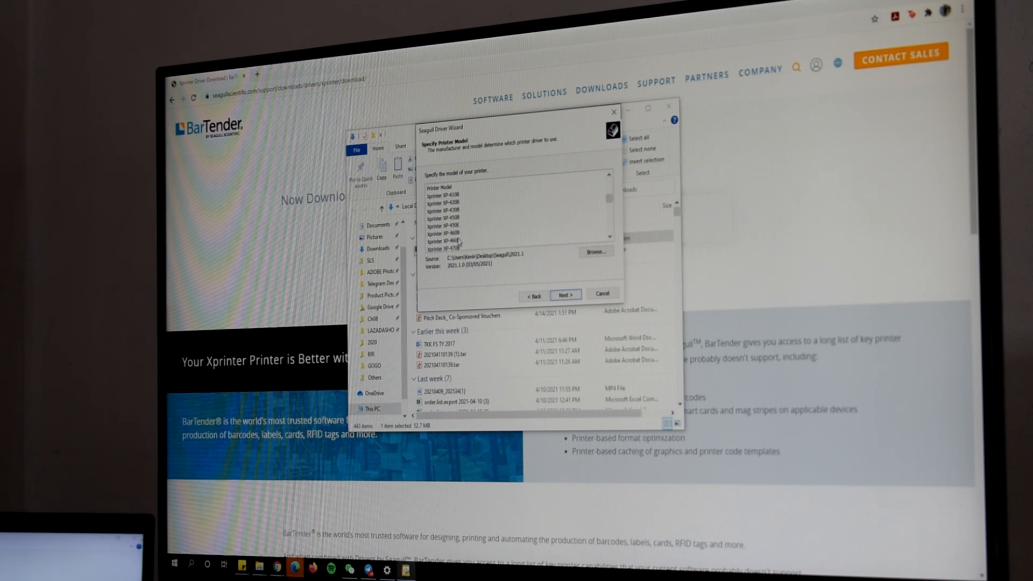
Install the XP-460B driver with default name and sharing settings and close the finished wizard.
click(564, 295)
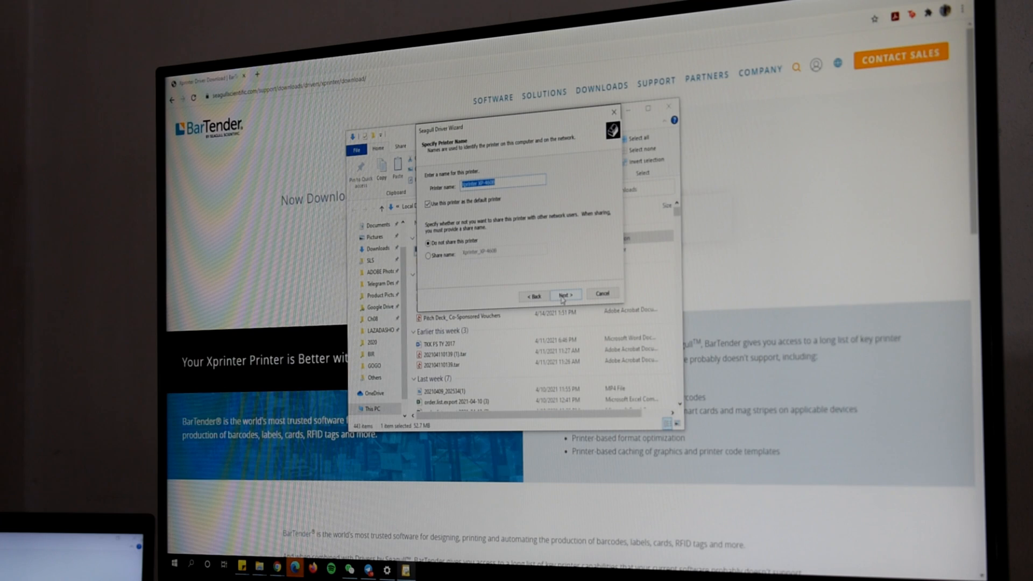
click(563, 295)
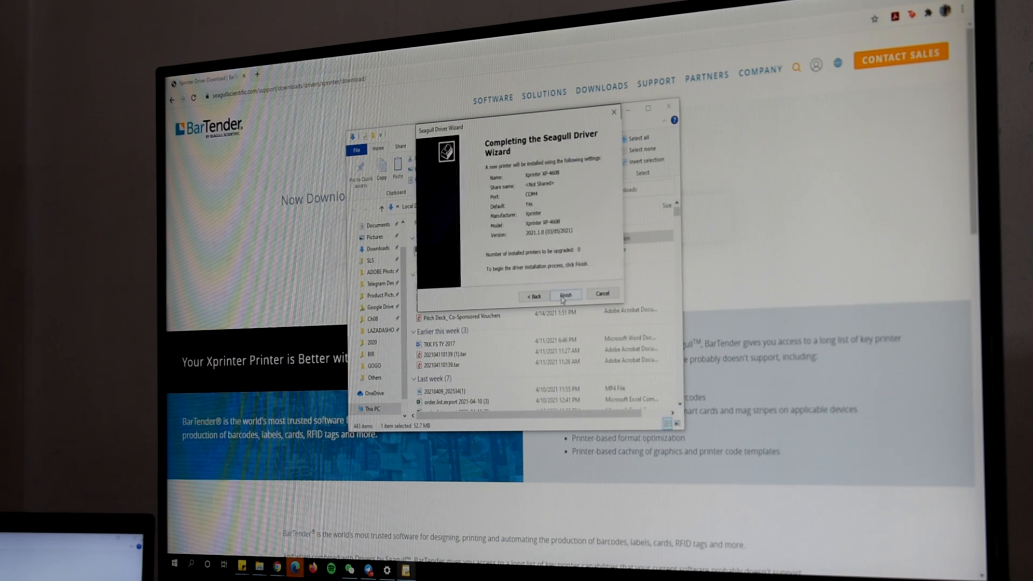
click(565, 294)
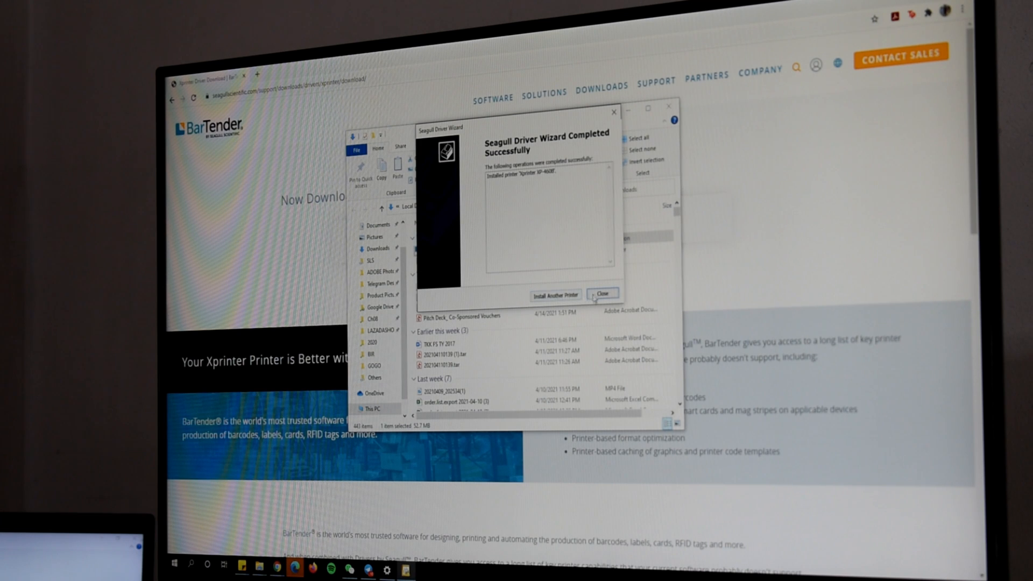
click(601, 293)
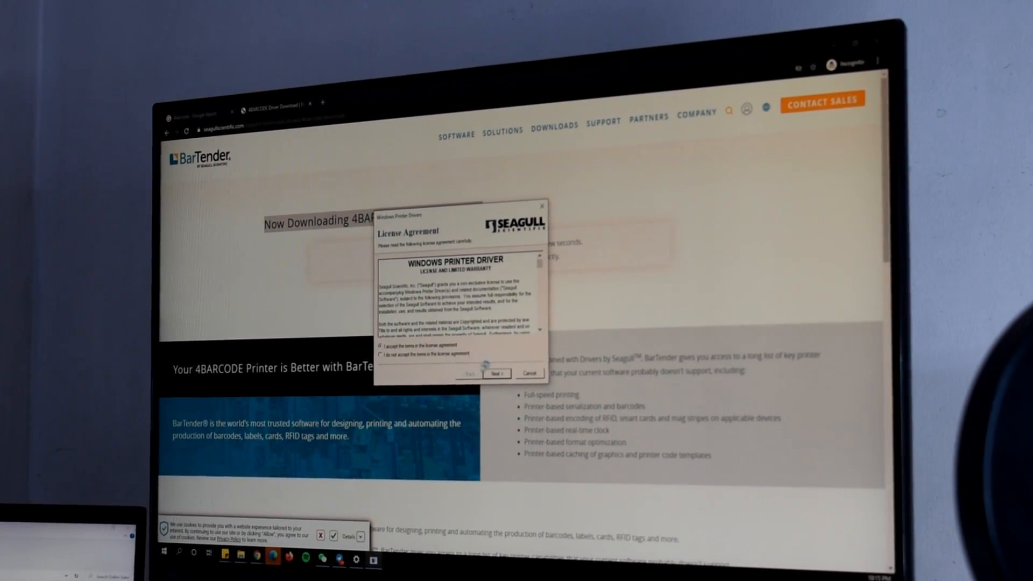
Install the driver for the Plug and Play 4BARCODE 4B-2064A USB printer and close the wizard.
click(496, 373)
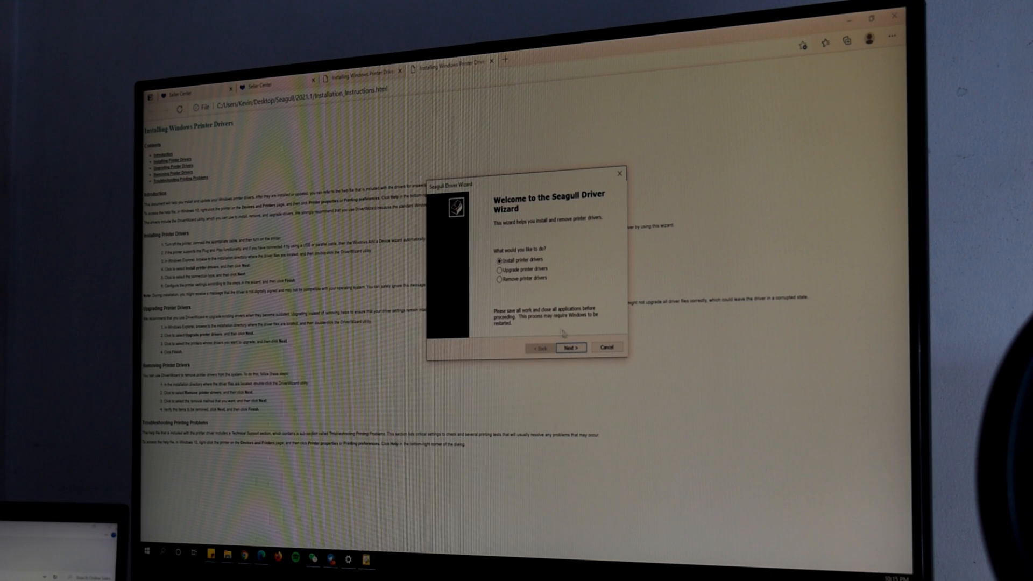
click(570, 347)
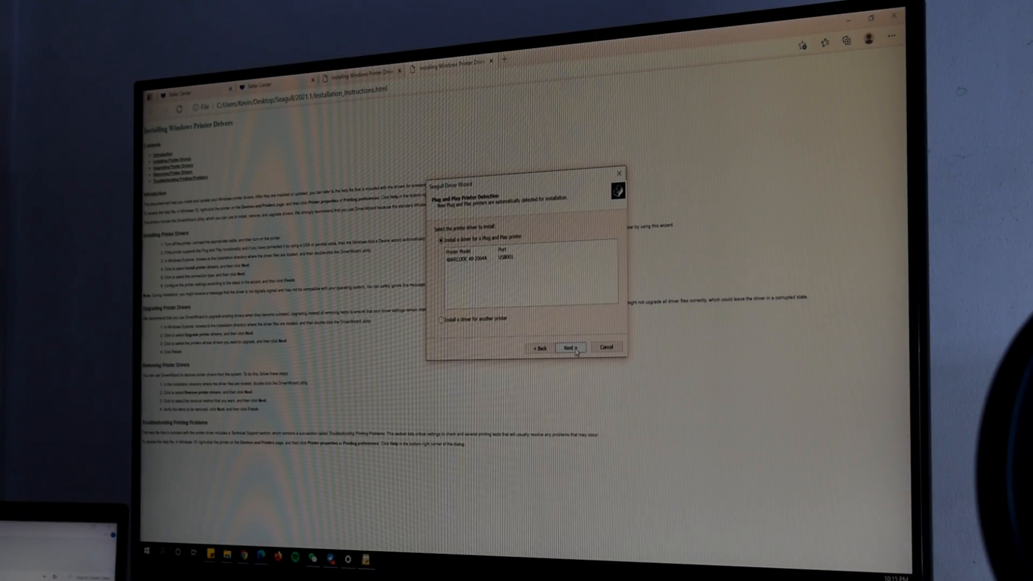
click(568, 347)
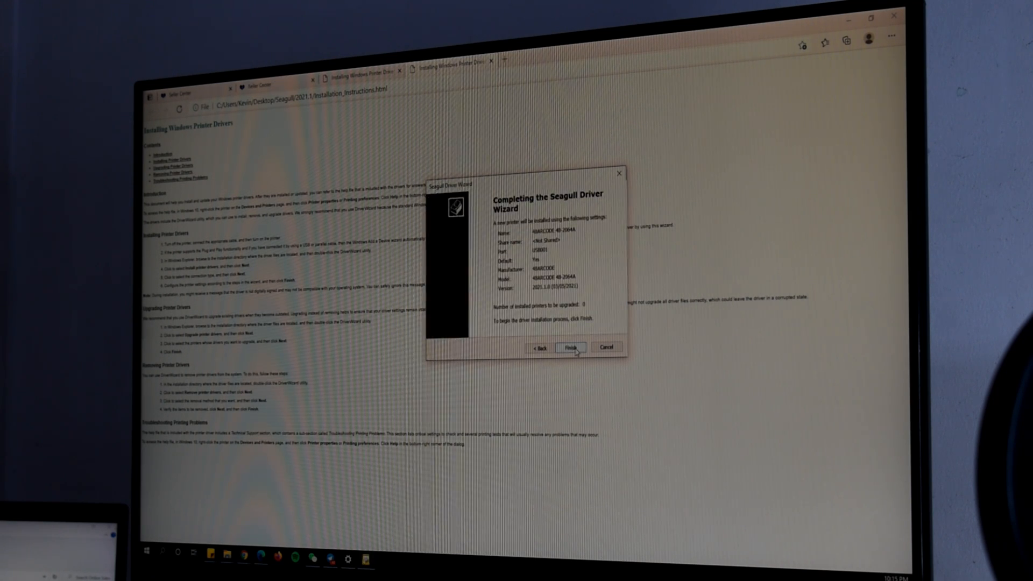
click(570, 347)
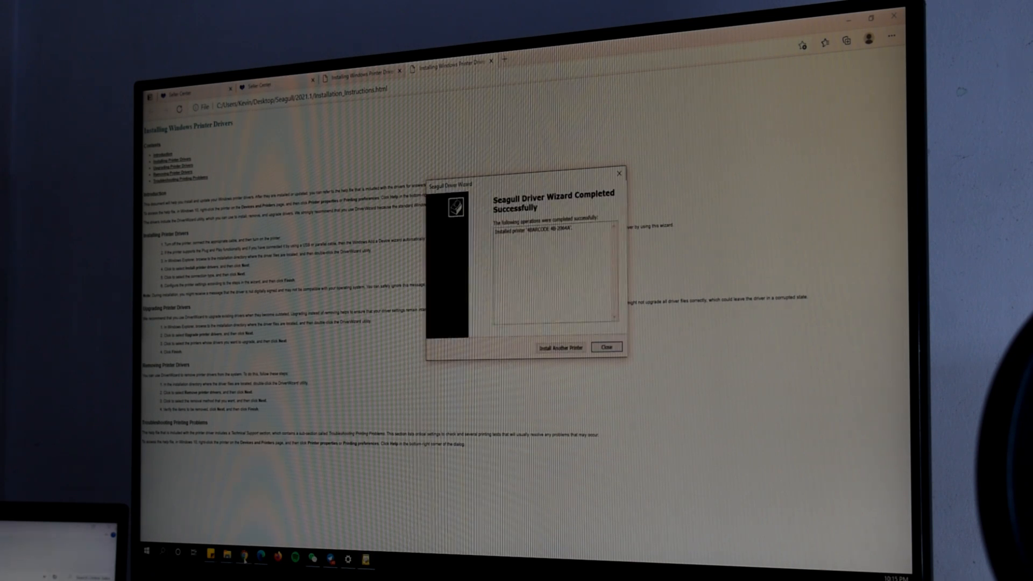
click(604, 346)
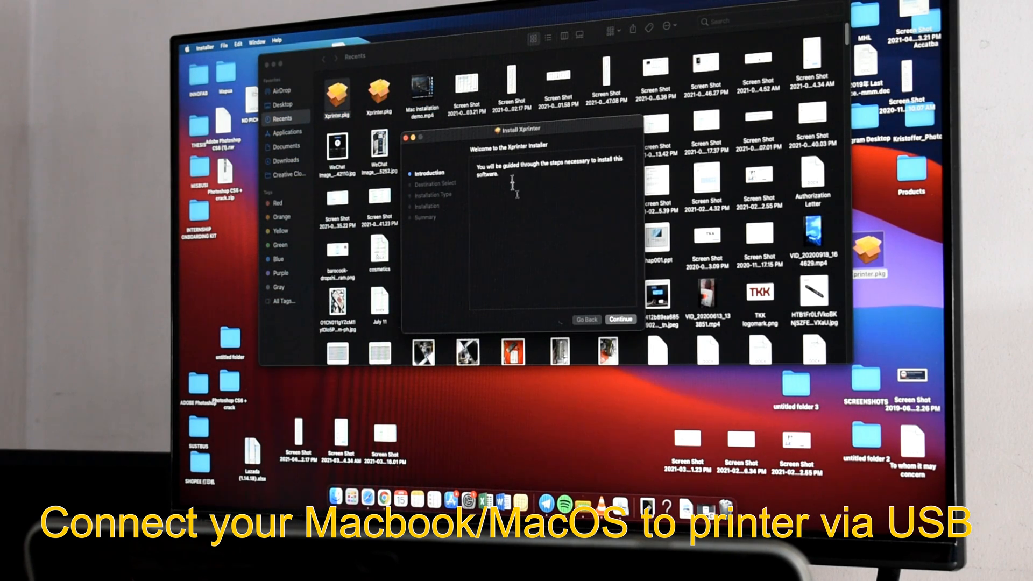
Install the Xprinter package on Macintosh HD with admin authorization and answer the Move to Trash prompt.
click(619, 320)
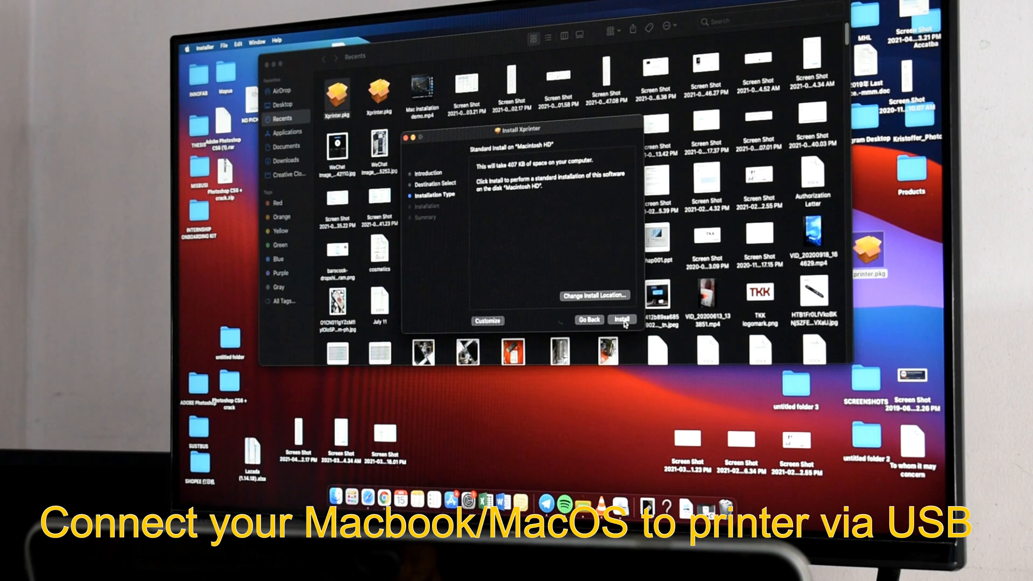
click(622, 320)
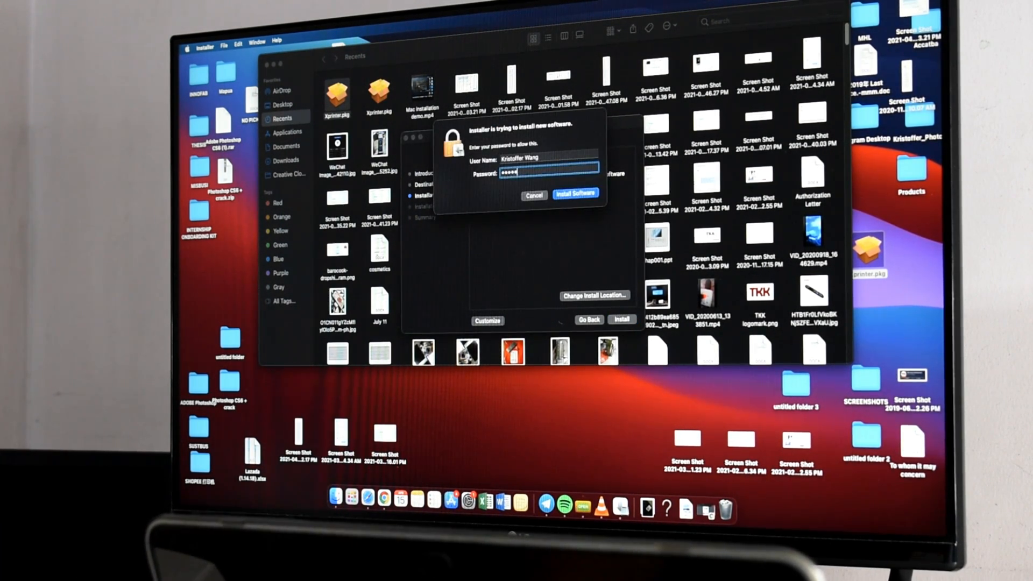
click(574, 193)
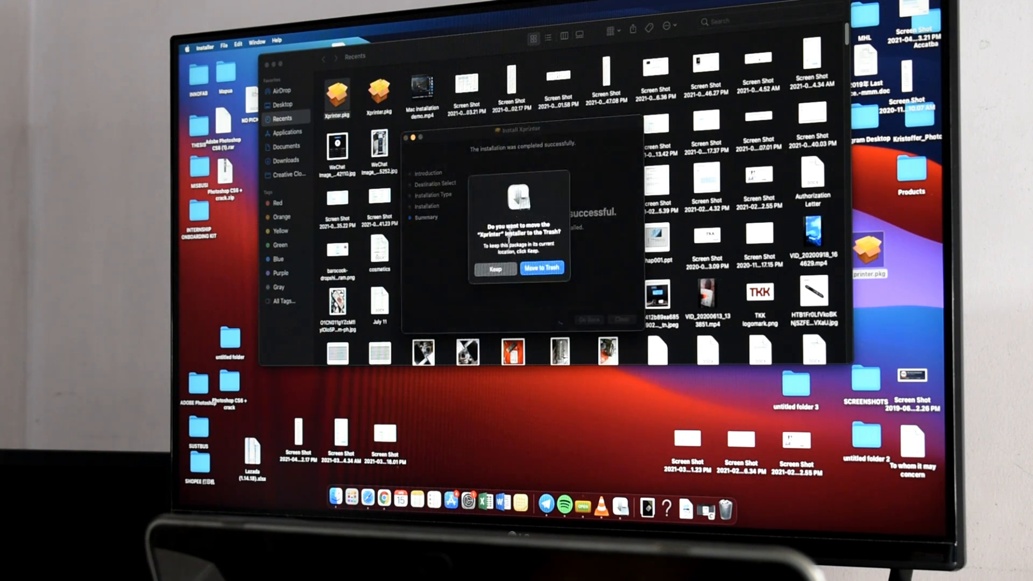
click(540, 267)
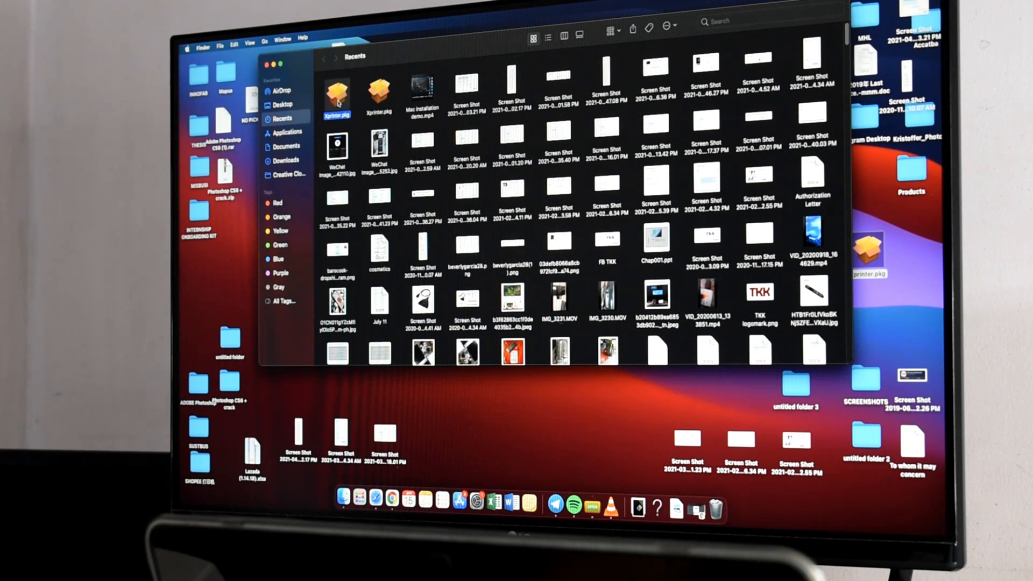
In Printers & Scanners, add the USB 4BARCODE 4B-2064A and browse Select Software for Xprinter drivers.
click(391, 499)
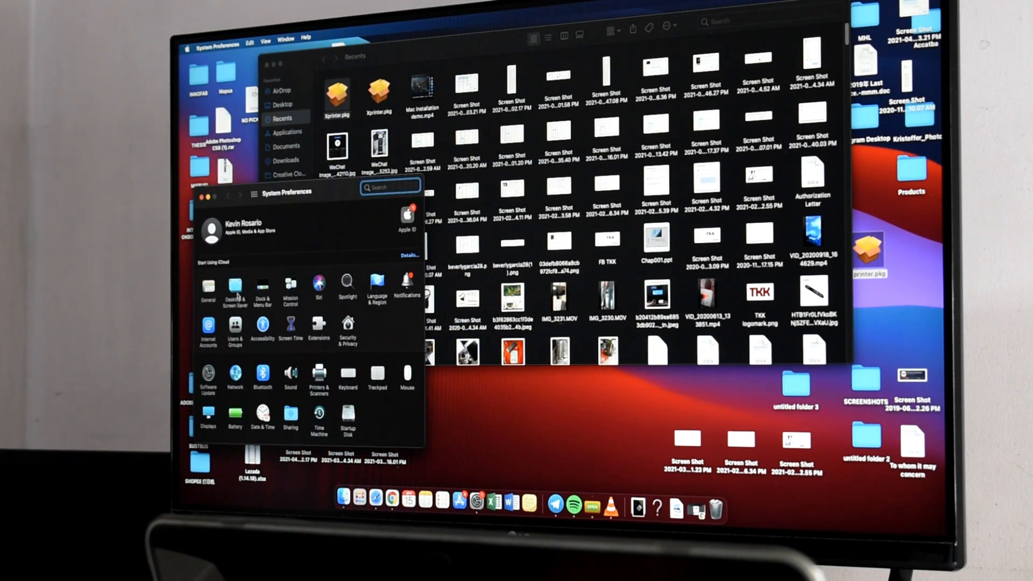
click(319, 375)
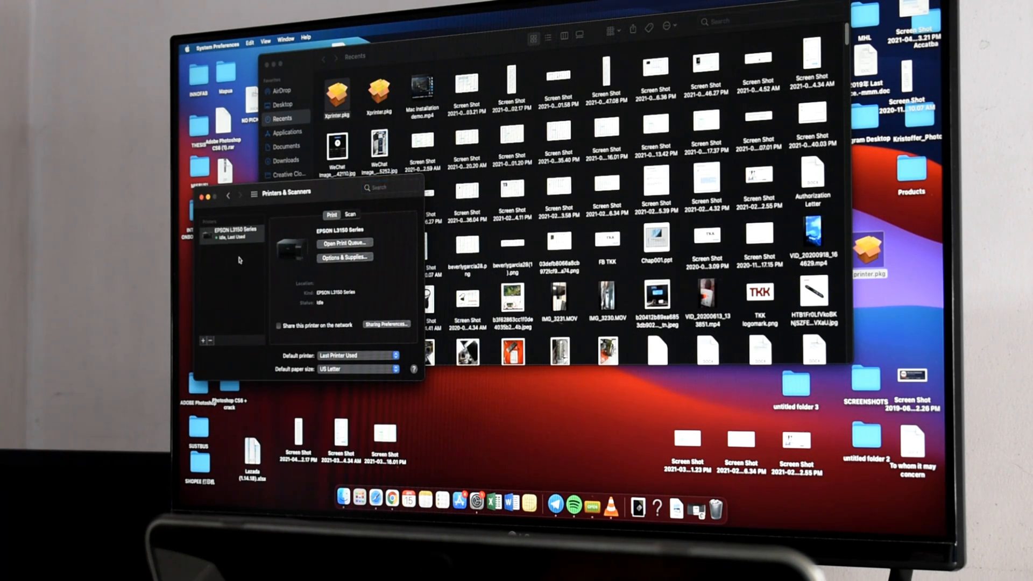
click(203, 341)
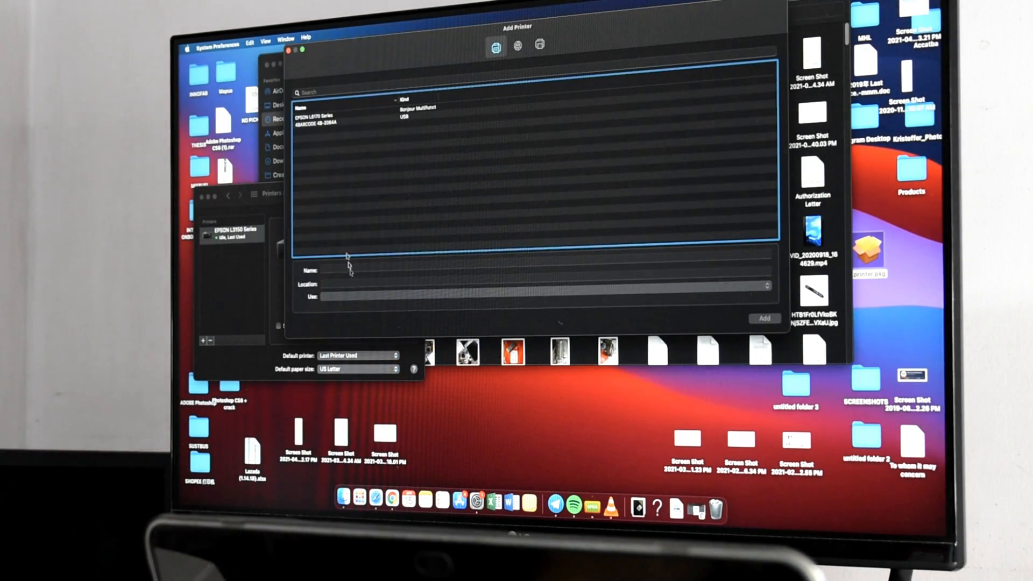
click(343, 123)
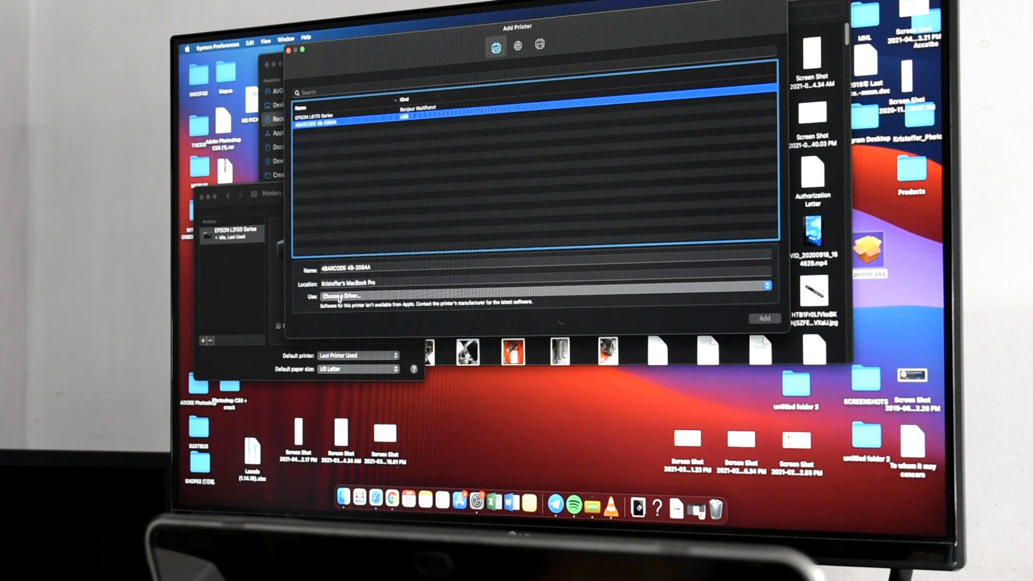
click(343, 295)
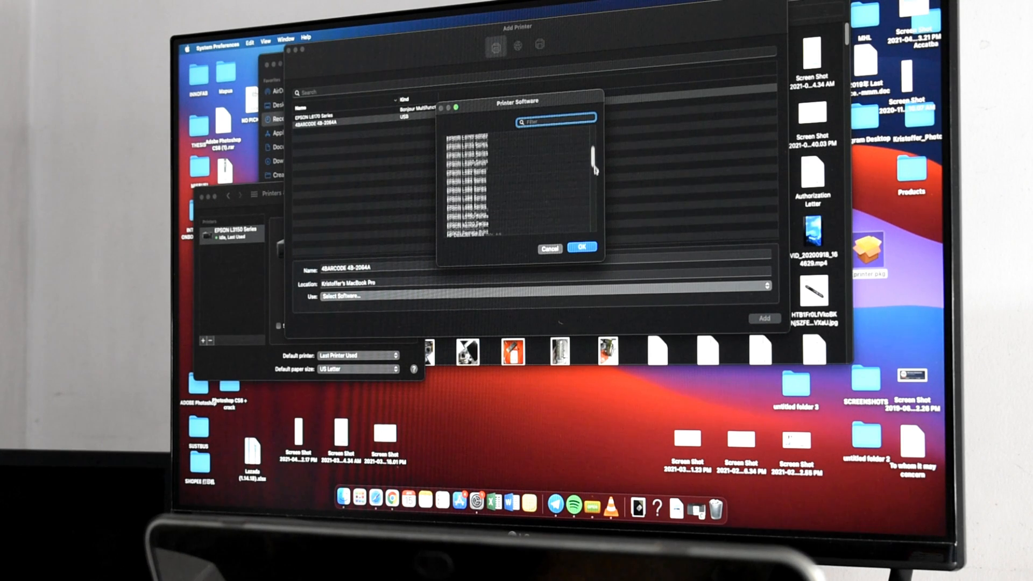
scroll(down, 3)
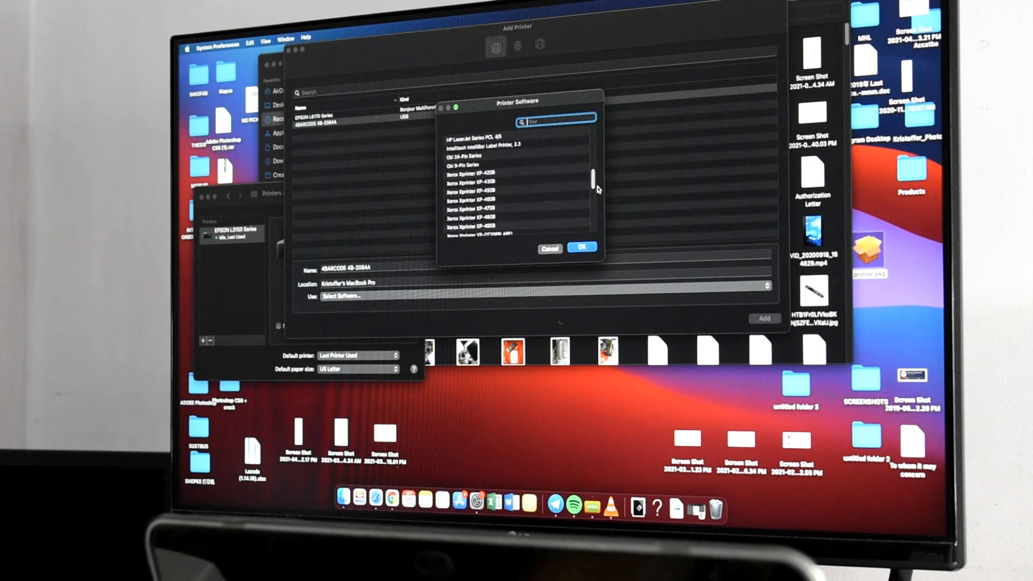